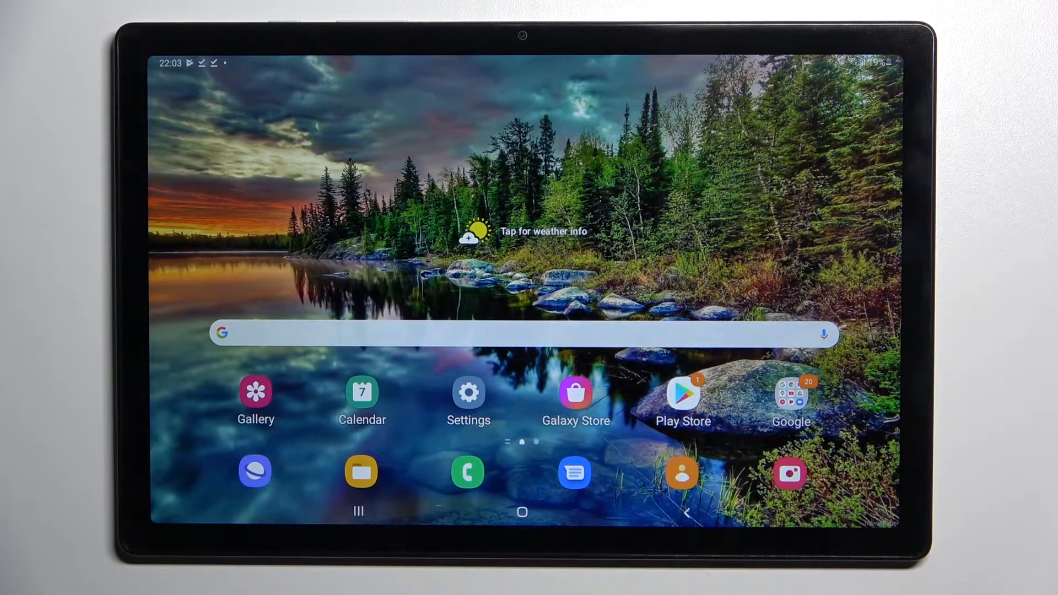
- Open Settings and go to the Notifications page
left_click(469, 391)
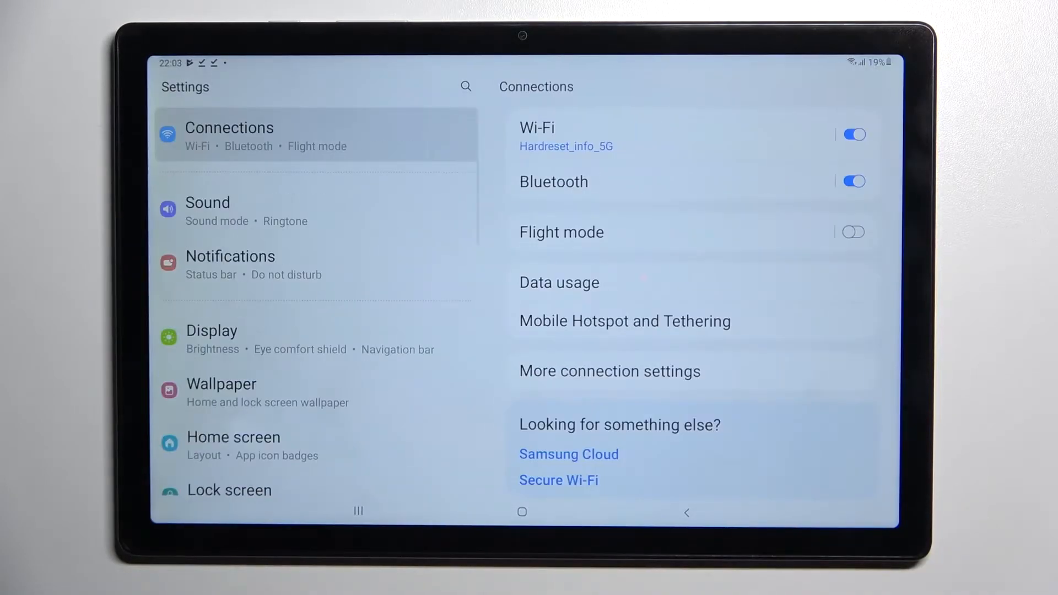
left_click(231, 265)
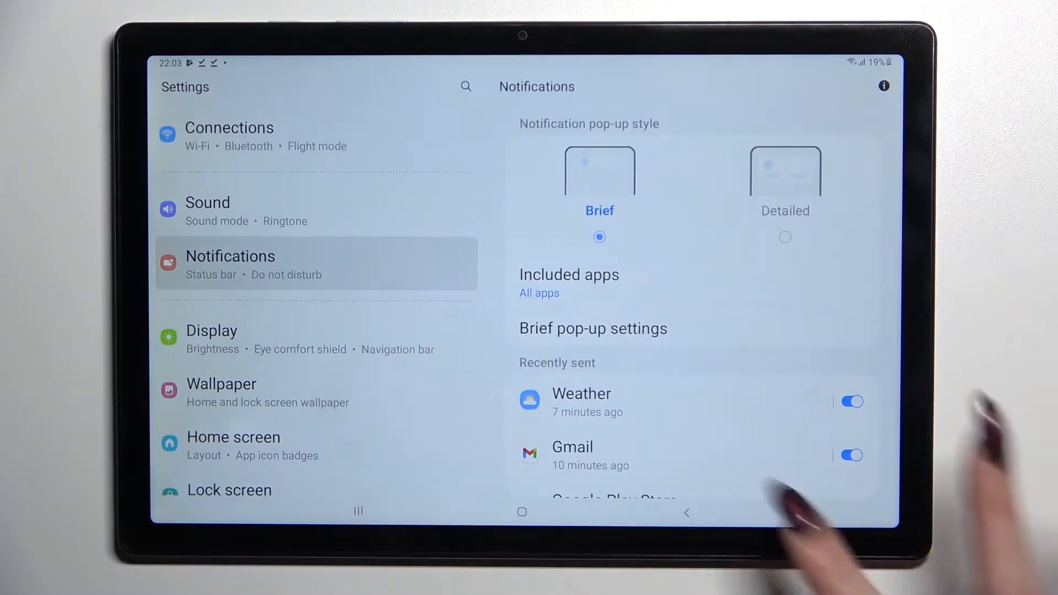
- Open the full App notifications list under Recently sent, then open Gmail's notification settings
left_click(539, 293)
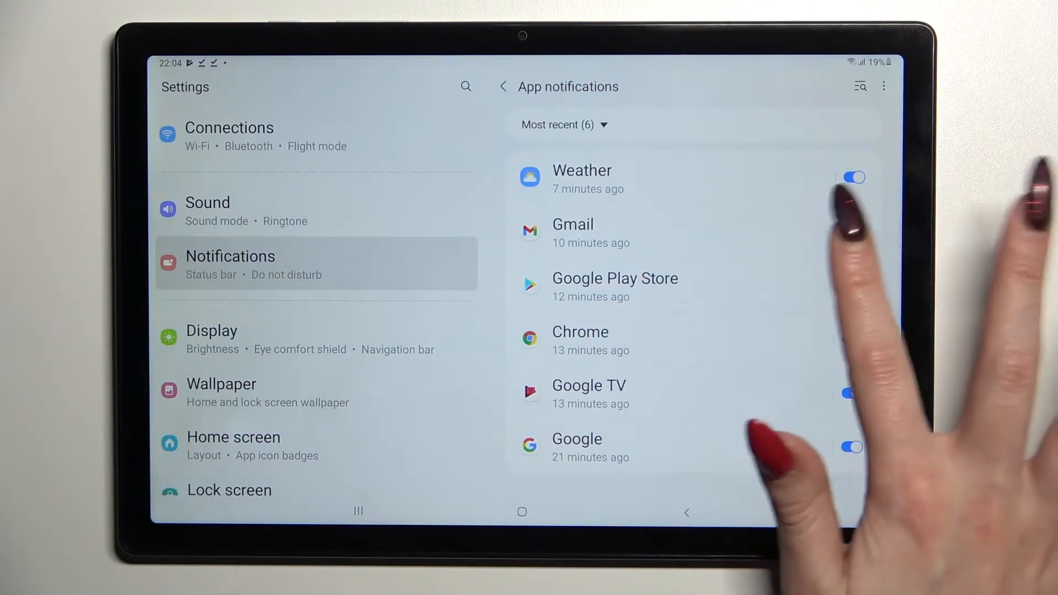
left_click(853, 232)
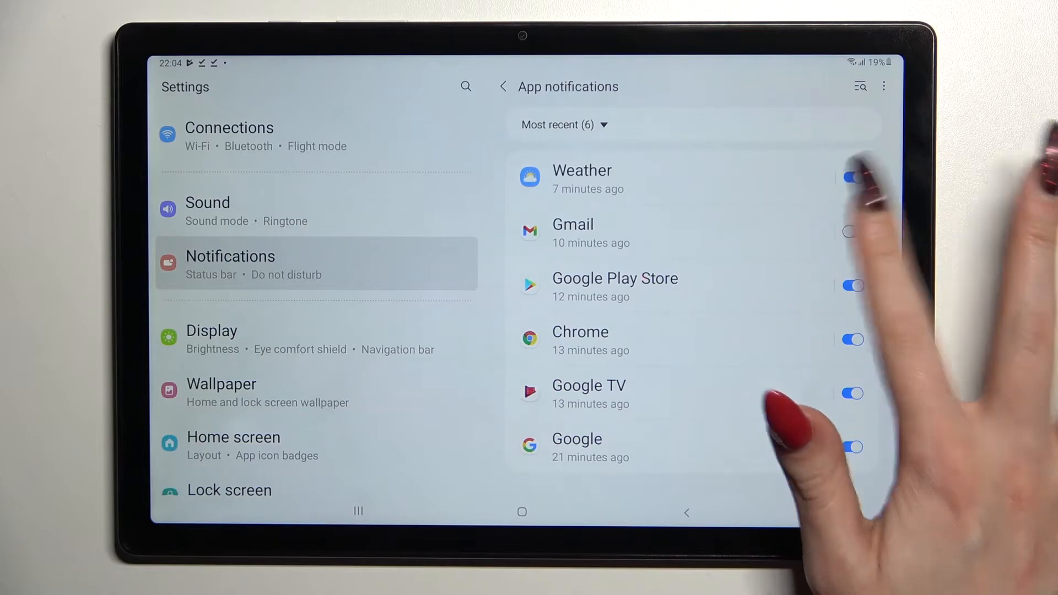
left_click(572, 225)
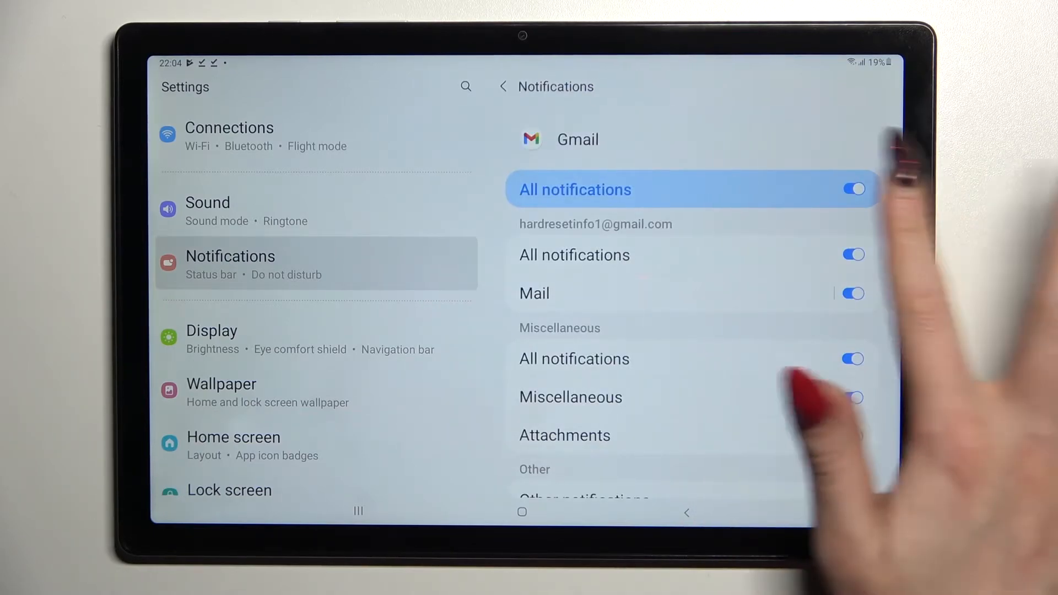
- Switch off Gmail's All notifications toggle
left_click(854, 189)
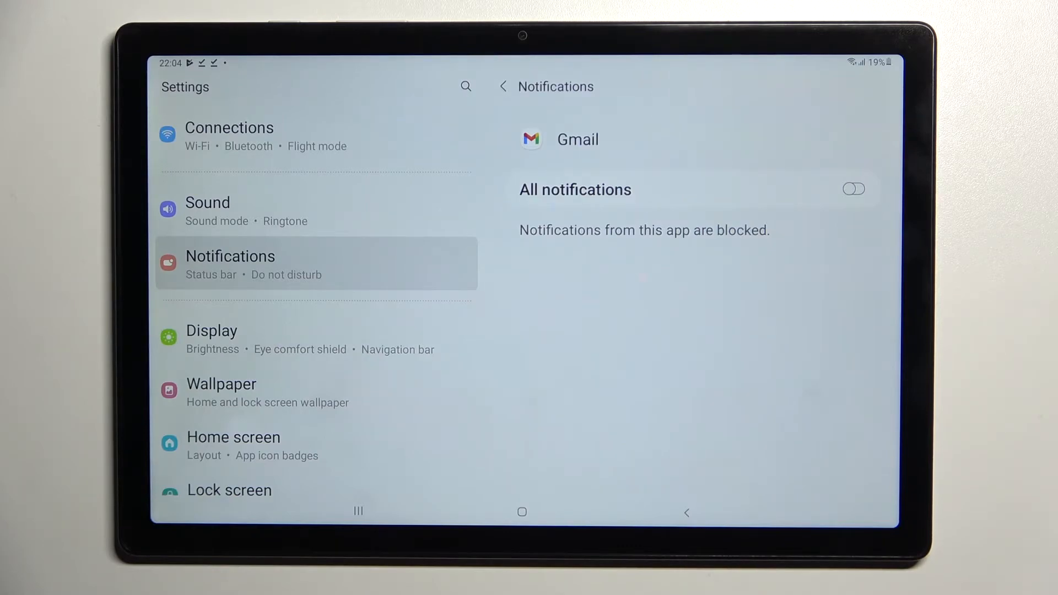